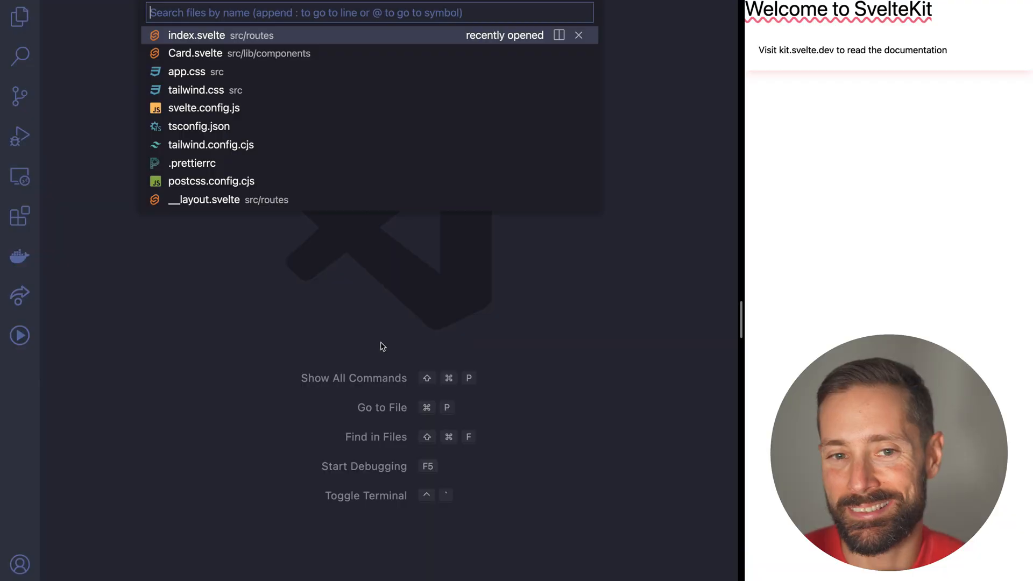
In tailwind.config.cjs, add a theme.colors object starting with white and gray from tailwindcss/colors.
left_click(210, 144)
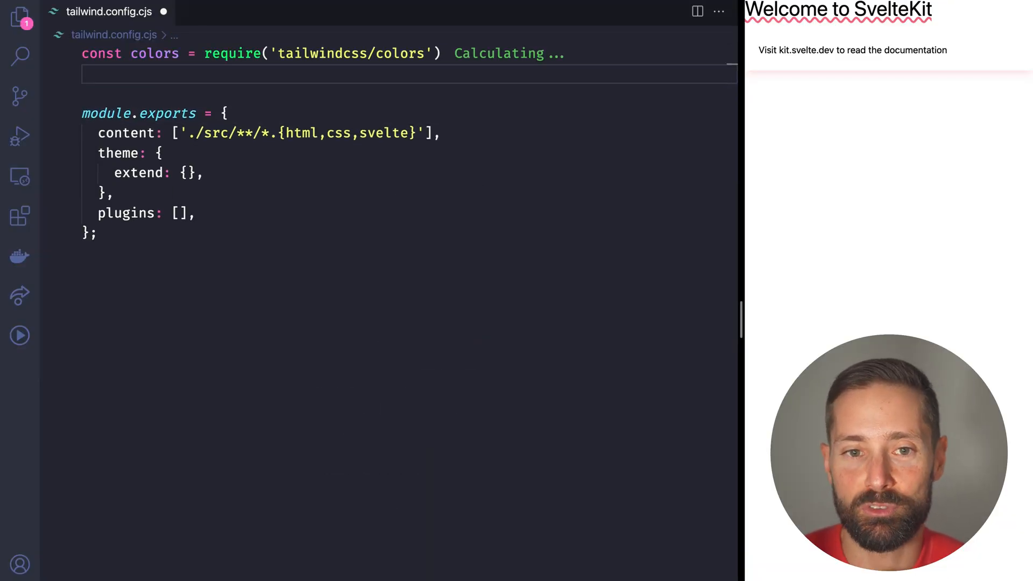
type("colors: {")
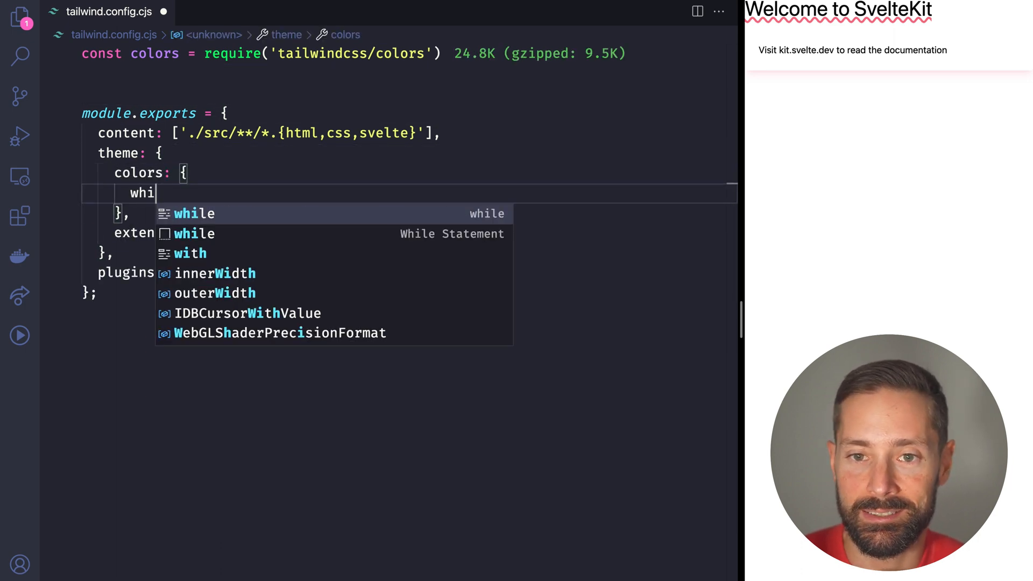
type("white: colors.white,")
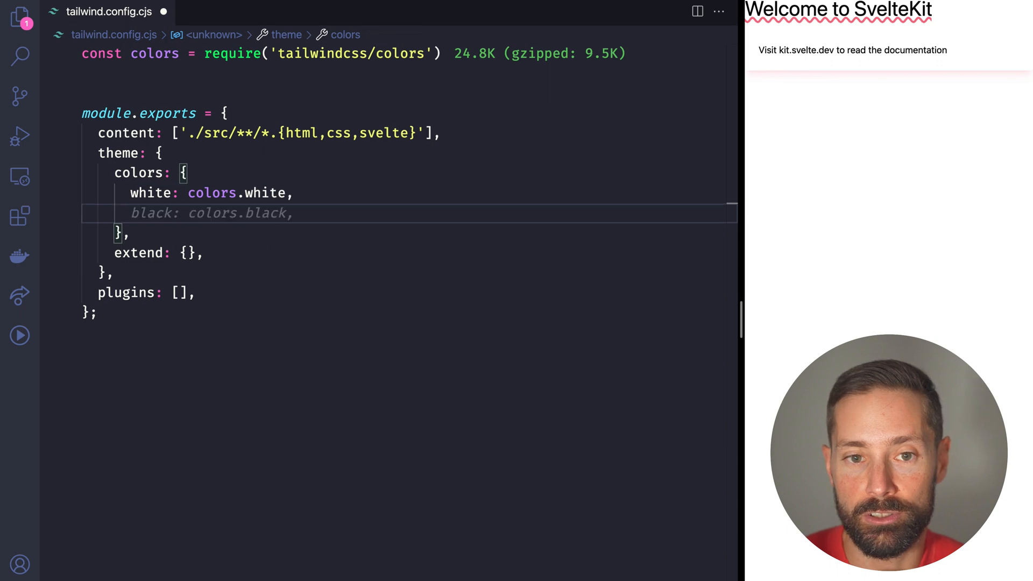
type("gray: co")
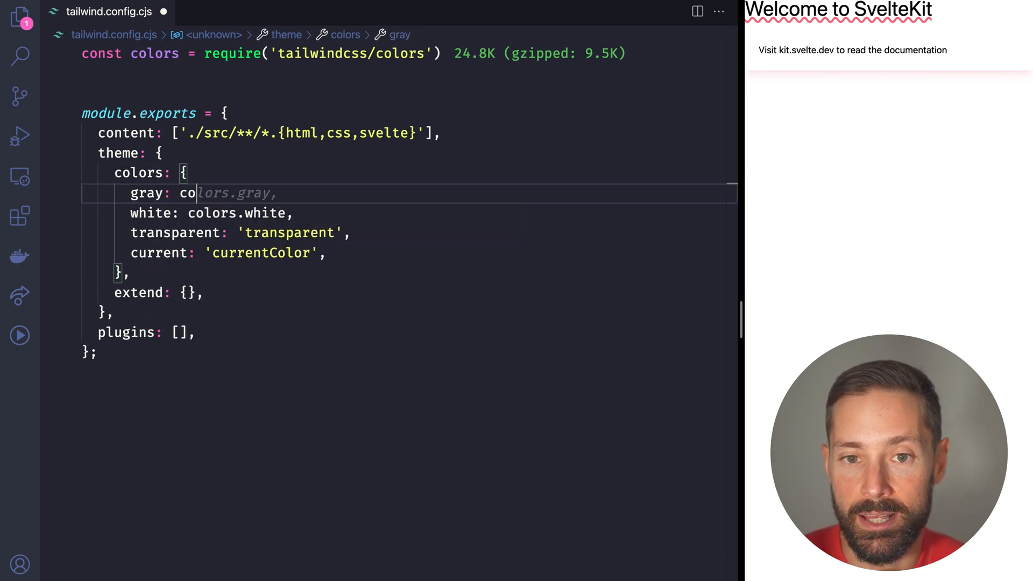
Add primary and secondary (emerald) palette entries, then swap the rose primary name for another colour and save.
type("primary: colors.rose,")
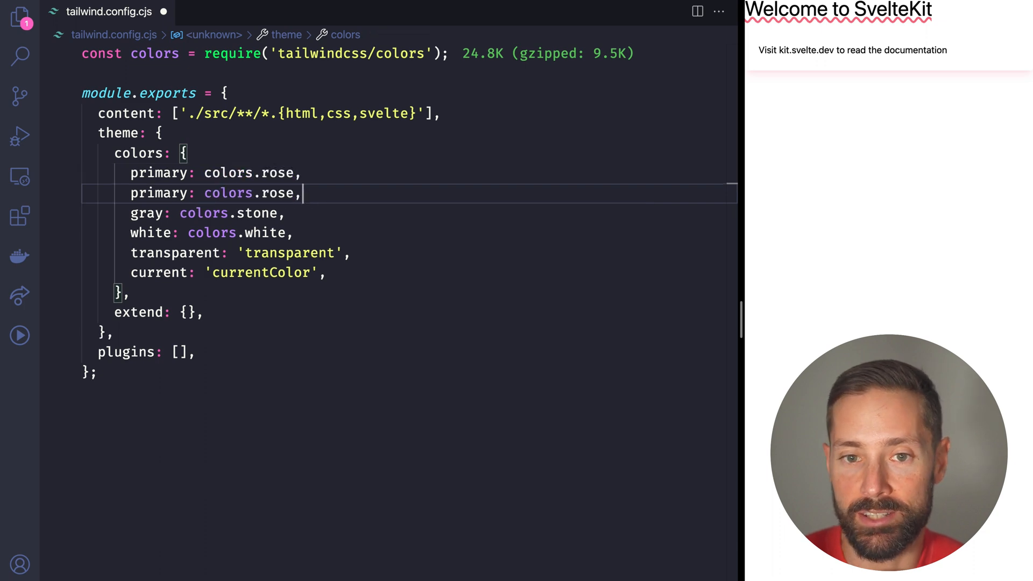
type("secondary")
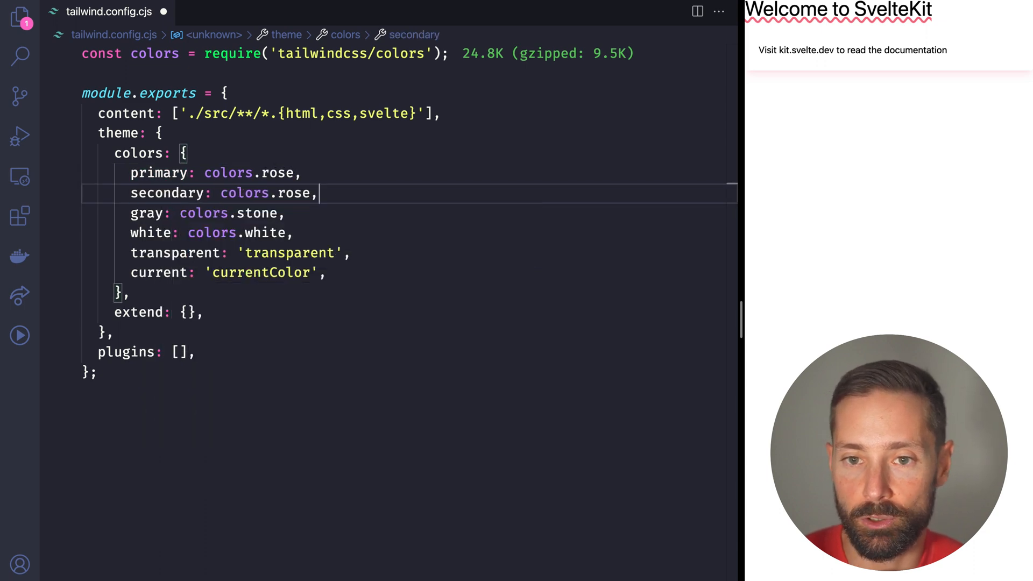
type("emerald")
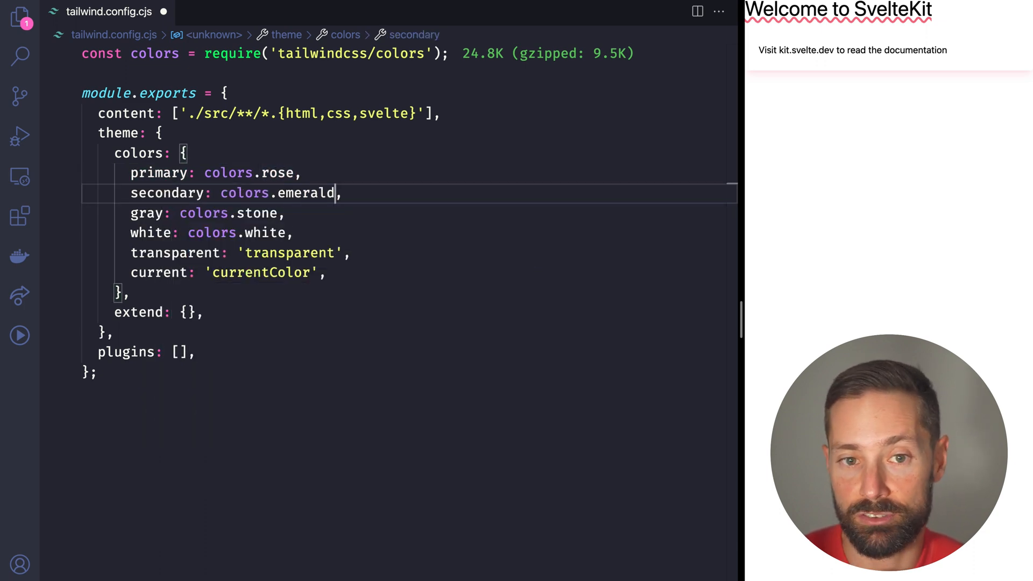
double_click(277, 173)
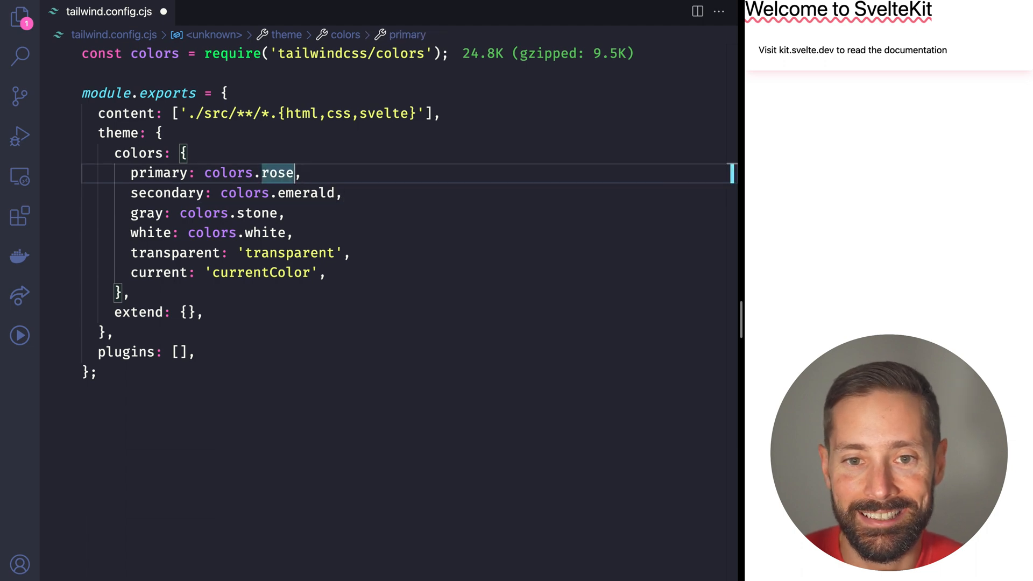
left_click(21, 56)
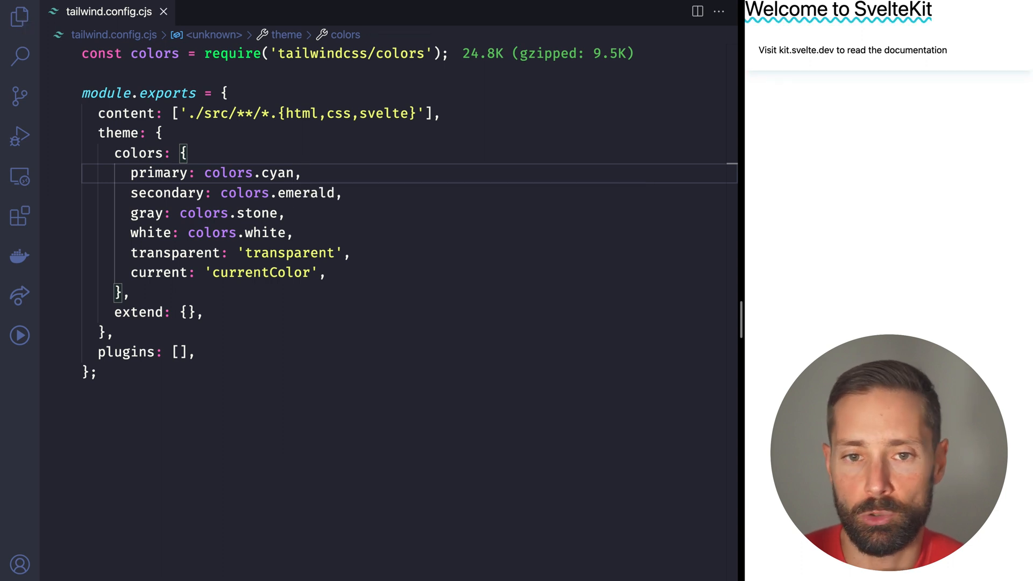
type("fontFamily: {")
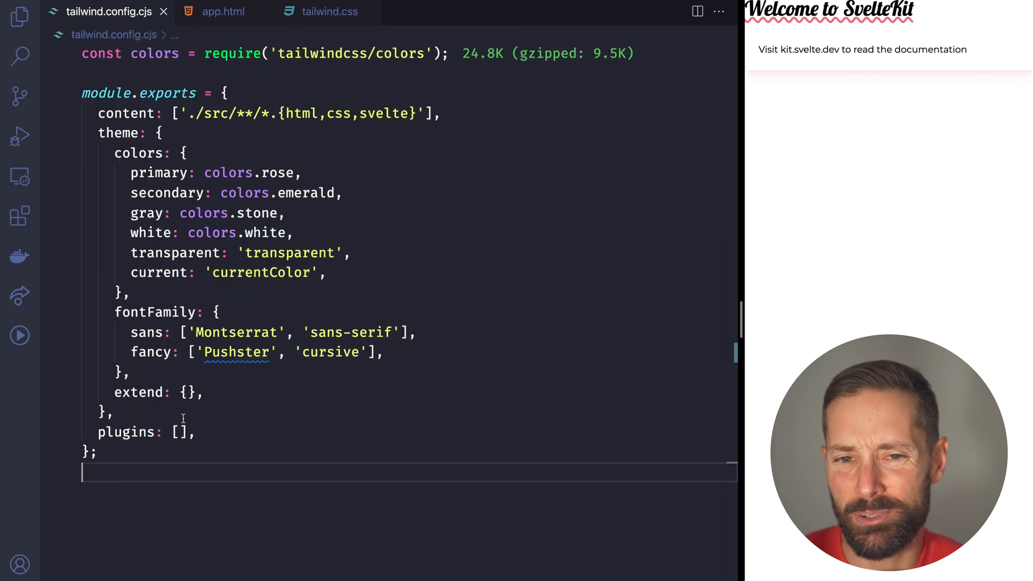
type("require('@tailwindcss/typography'),")
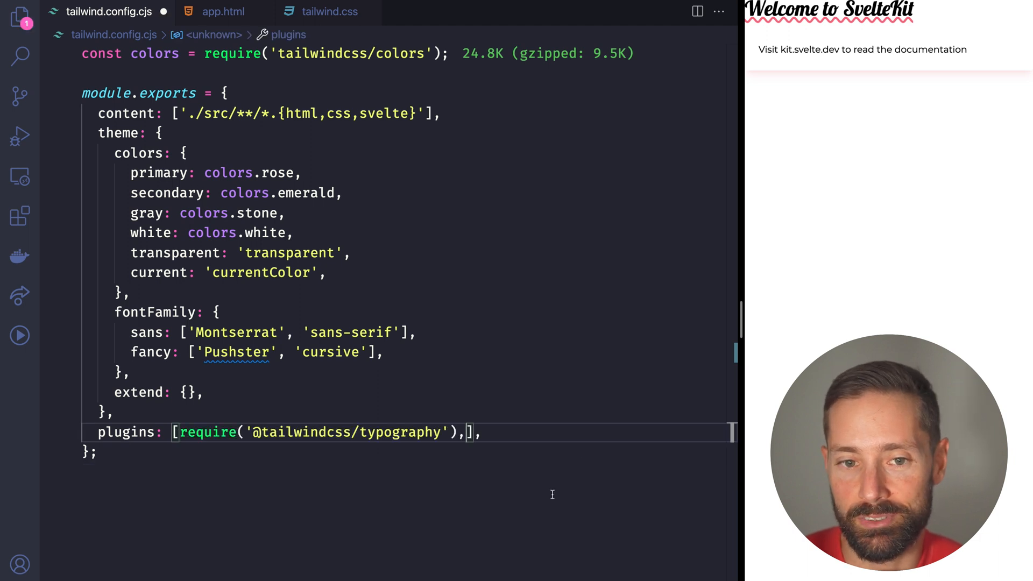
key("Backspace")
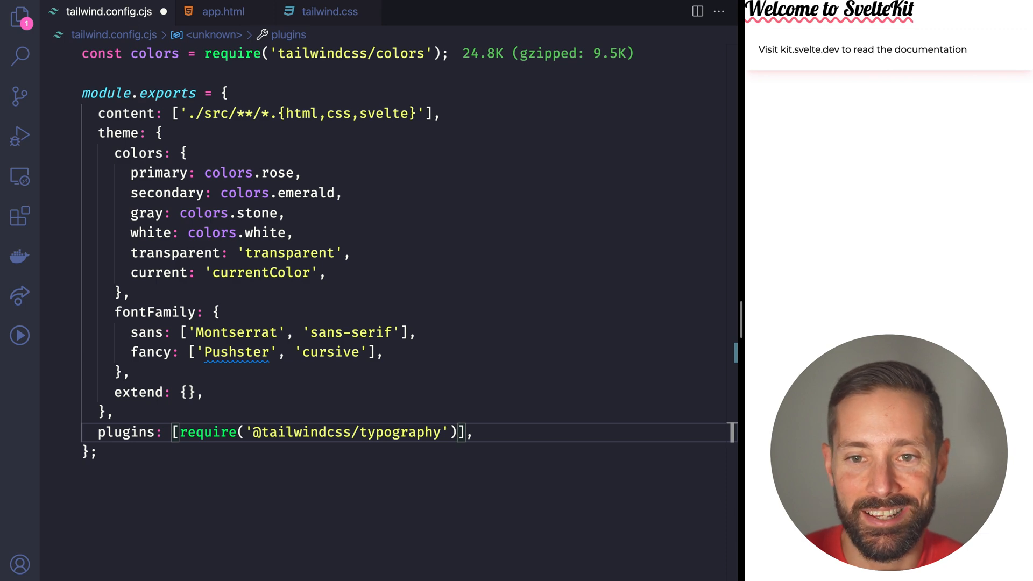
Add darkMode: 'class' at the top of module.exports.
type("darkMode")
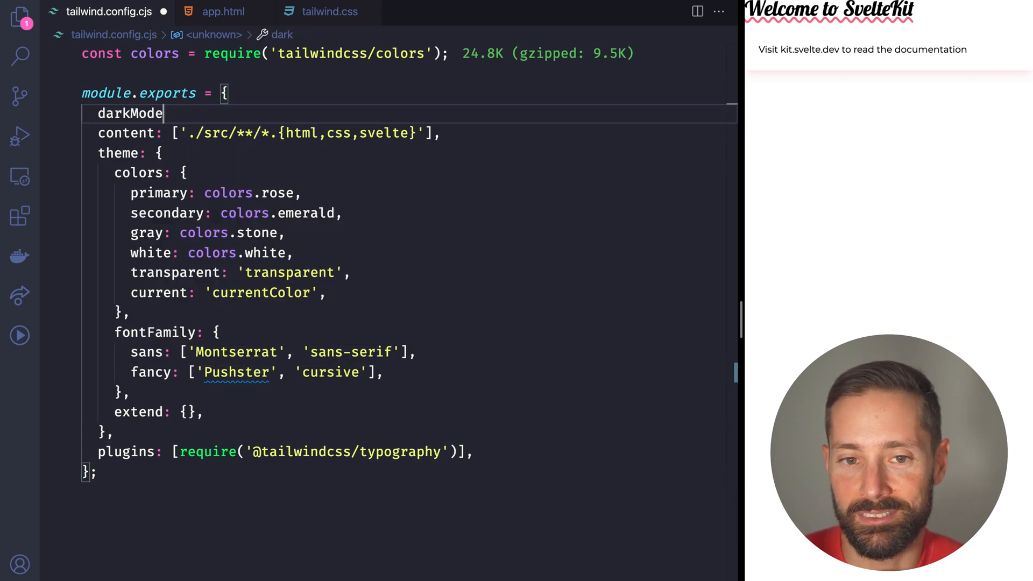
type(": 'class',")
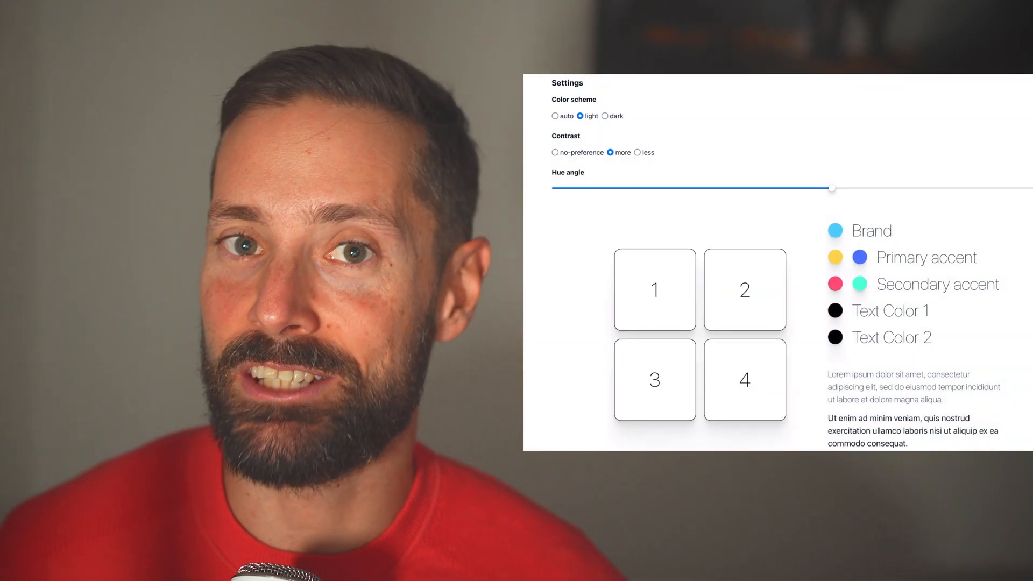
left_click(605, 116)
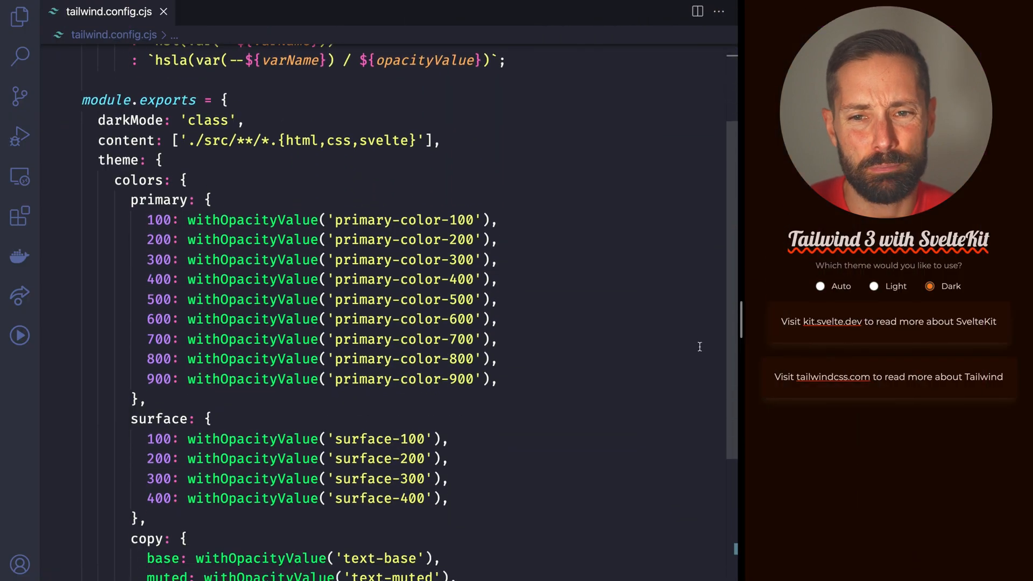
Switch to src/app.css via Quick Open and scroll to the light/dark CSS variables.
scroll("down", 3)
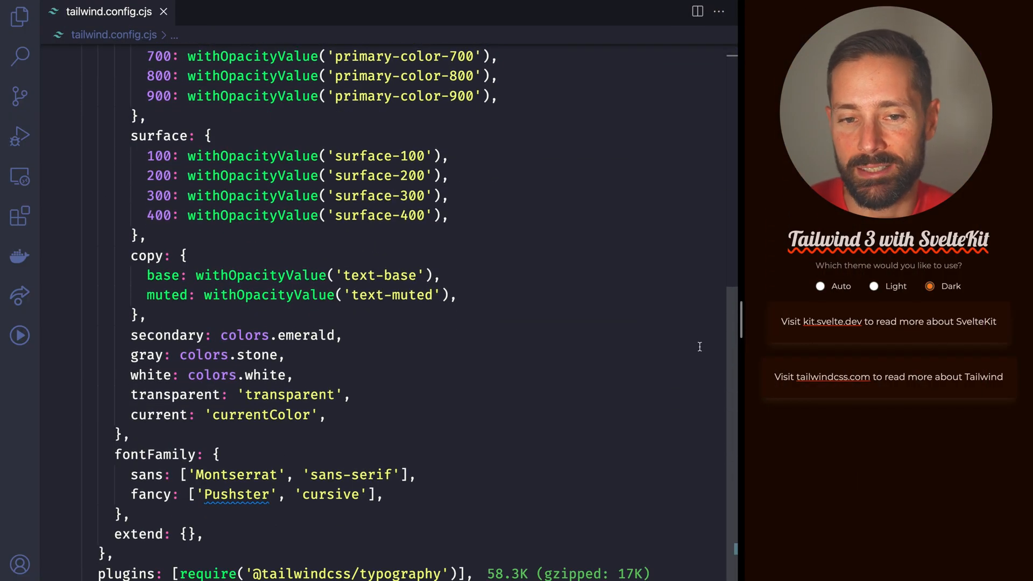
type("app")
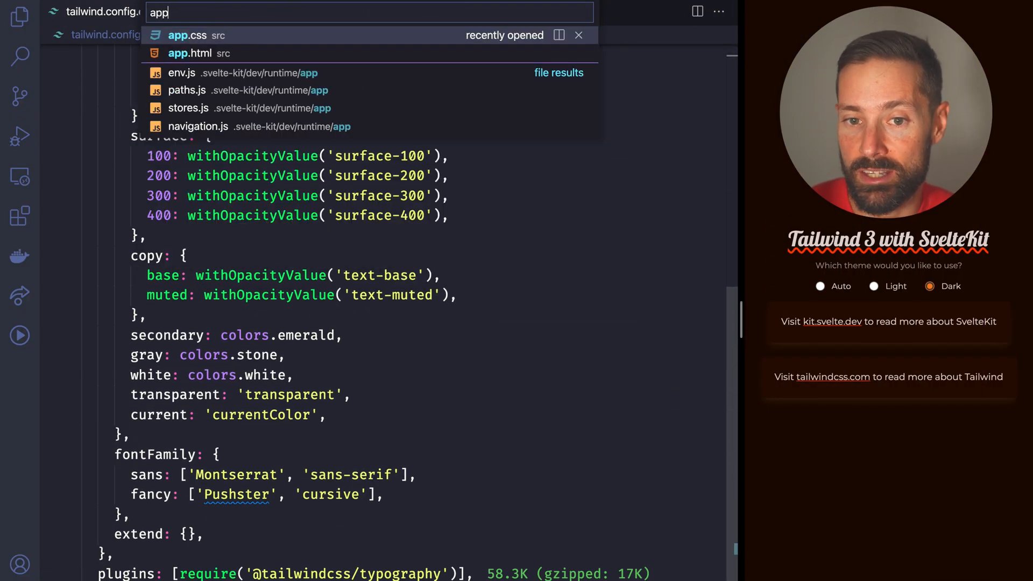
left_click(187, 35)
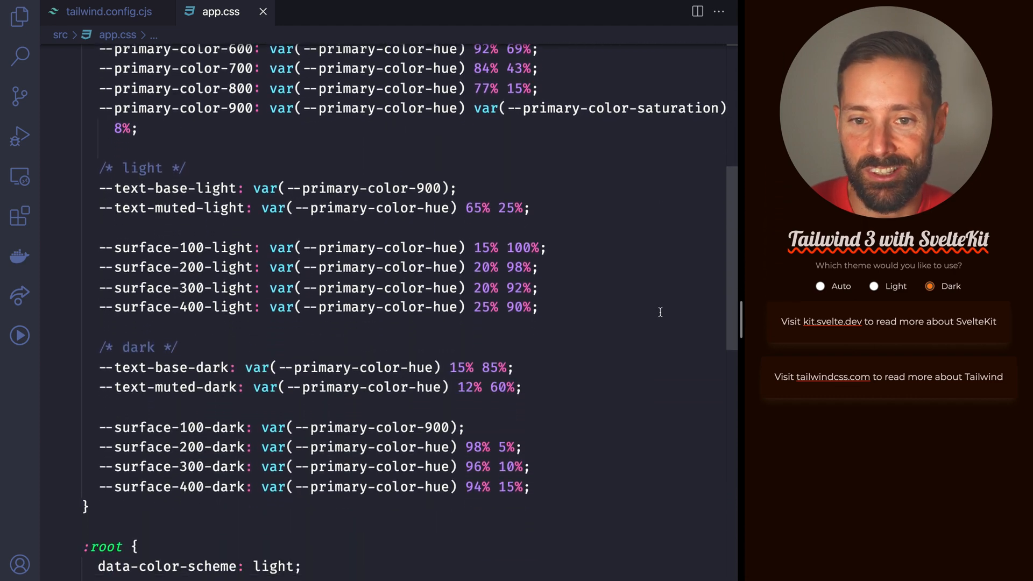
scroll("down", 3)
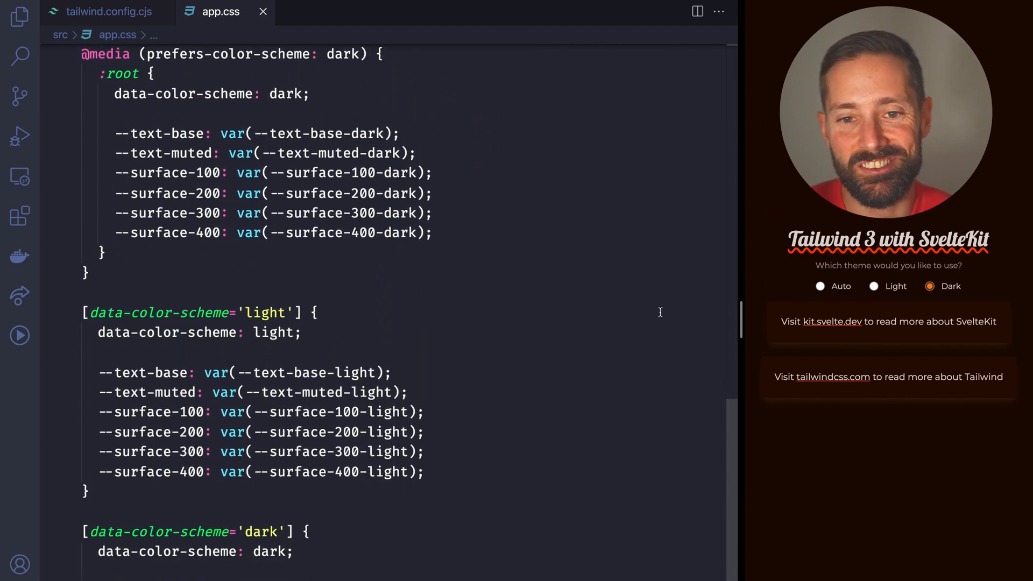